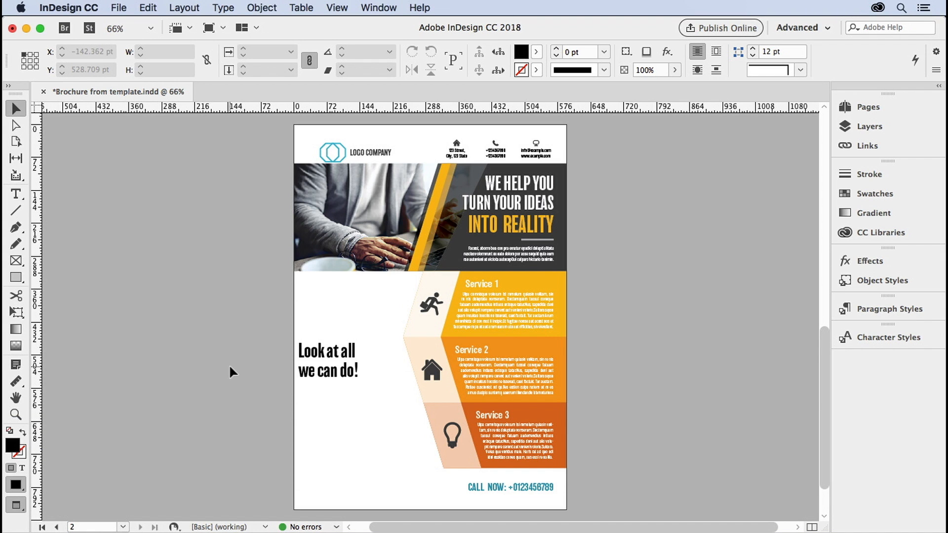
# Step: Deselect everything on the brochure page
pyautogui.click(15, 228)
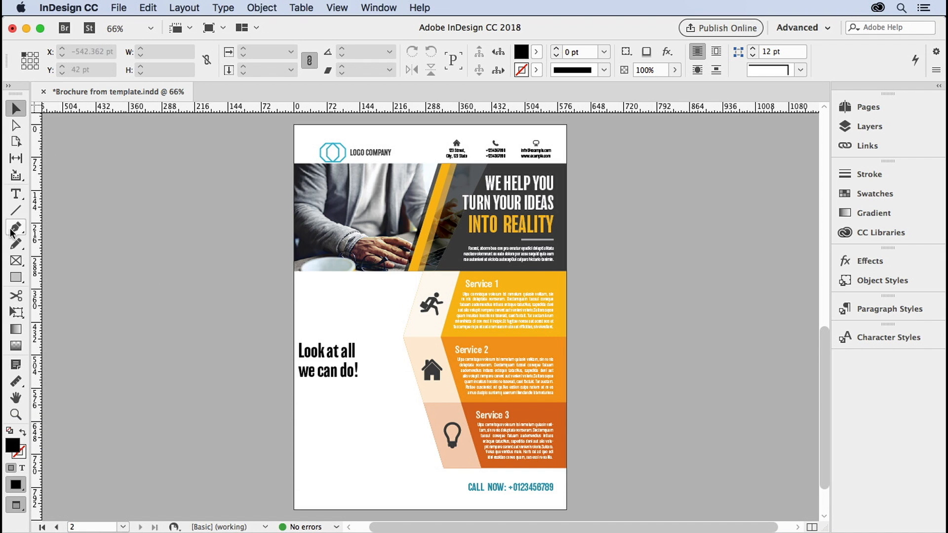
pyautogui.click(15, 227)
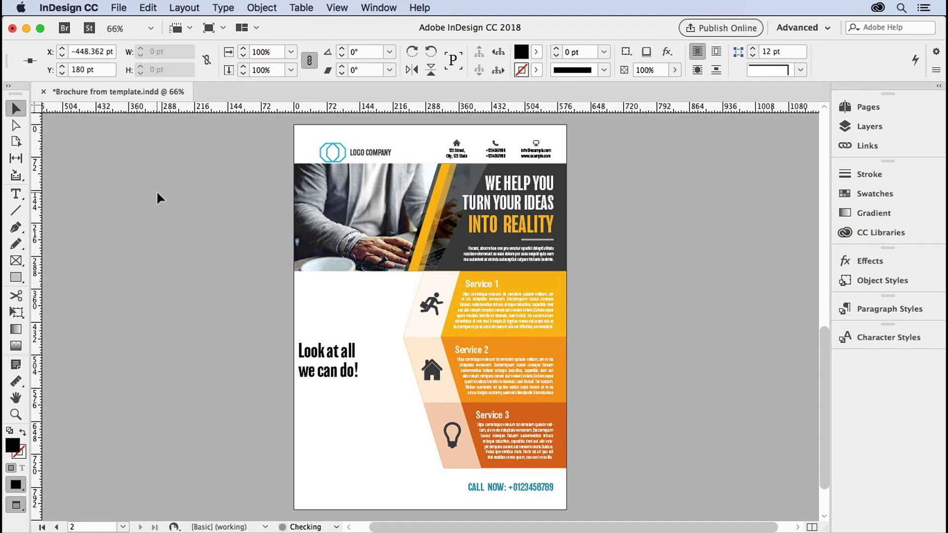
pyautogui.click(223, 8)
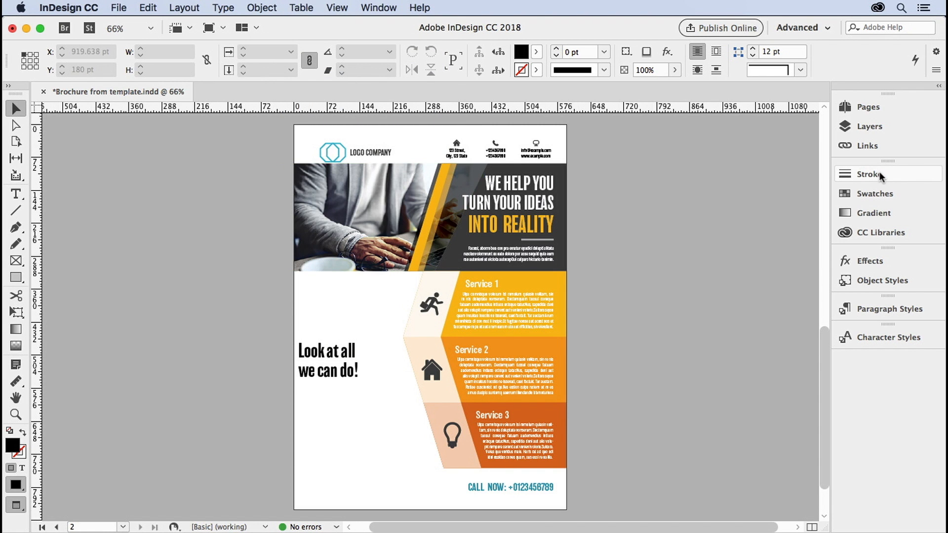
pyautogui.moveTo(894, 179)
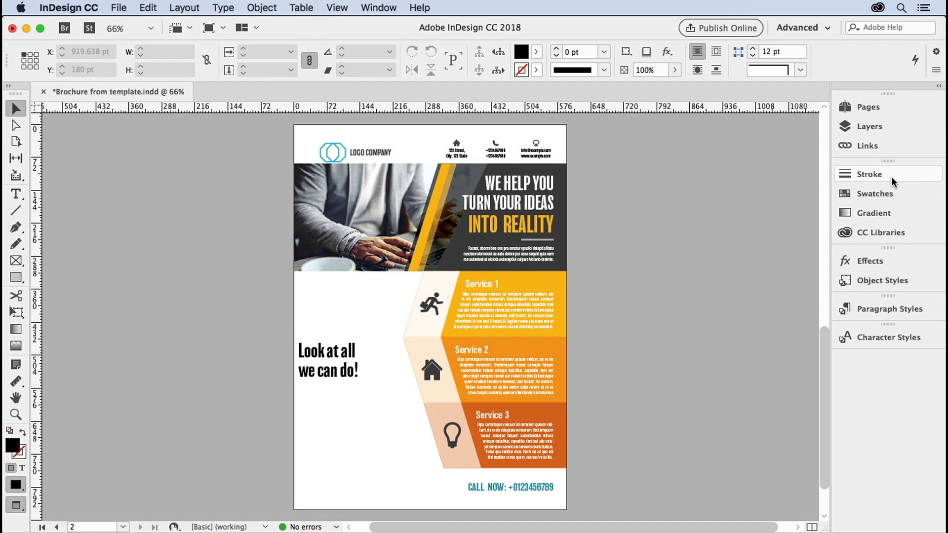
pyautogui.moveTo(16, 210)
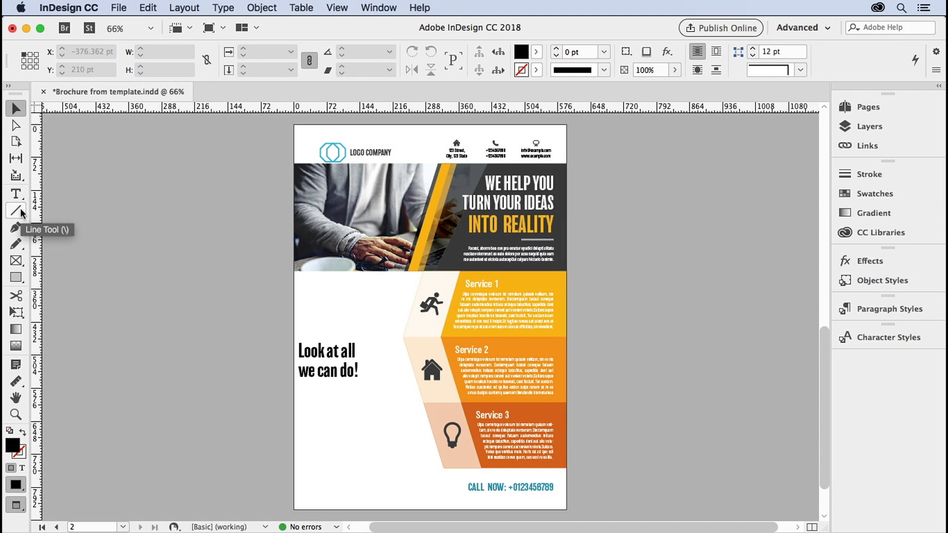
pyautogui.moveTo(130, 270)
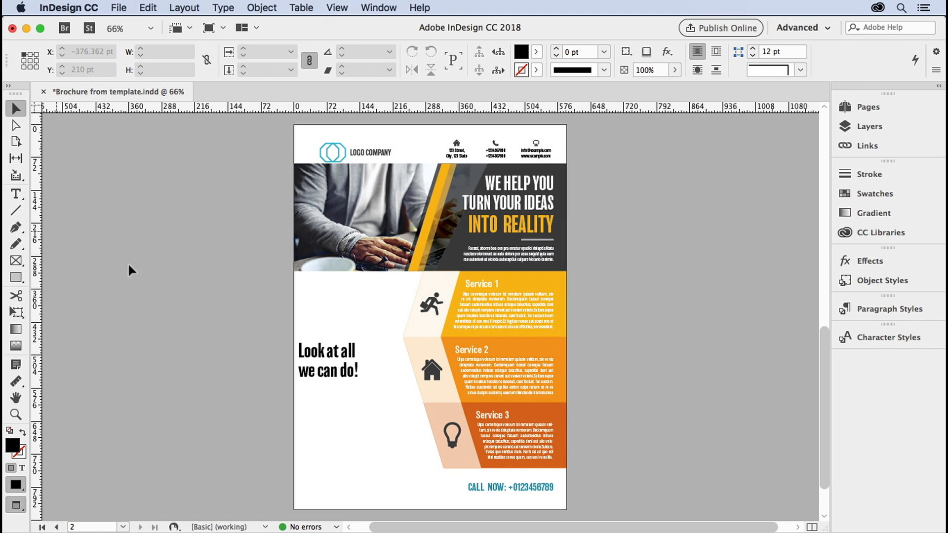
# Step: Draw a diagonal line above 'Look at all we can do!' and show its stroke settings
pyautogui.click(16, 209)
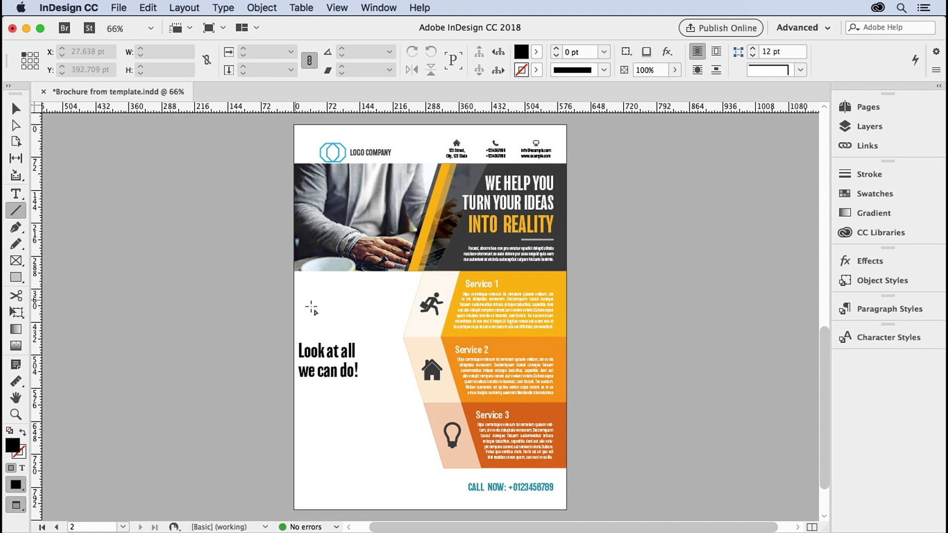
pyautogui.moveTo(322, 332); pyautogui.dragTo(406, 294)
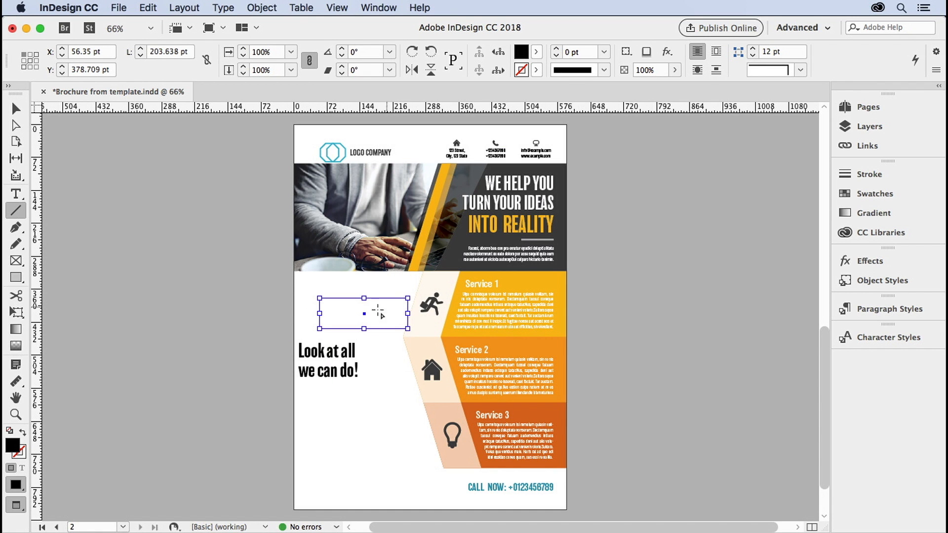
pyautogui.click(15, 108)
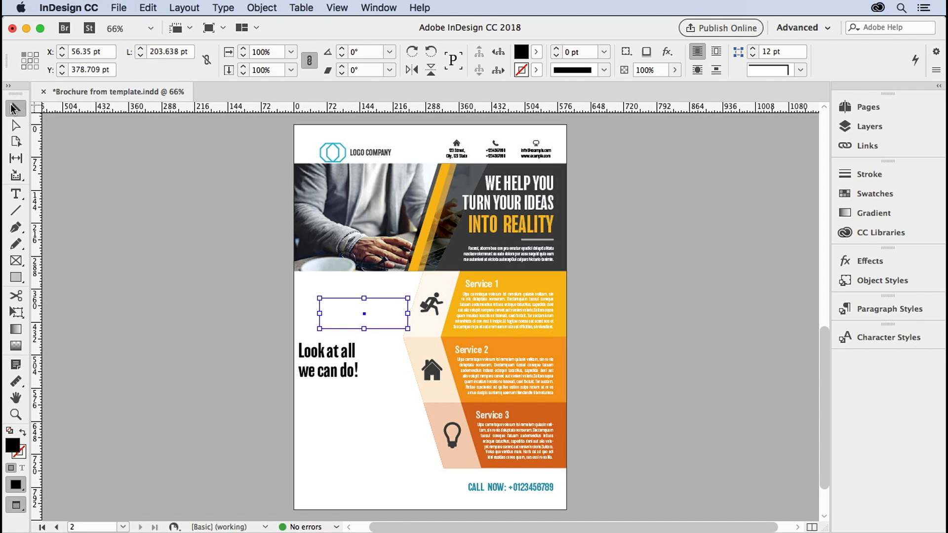
pyautogui.click(869, 174)
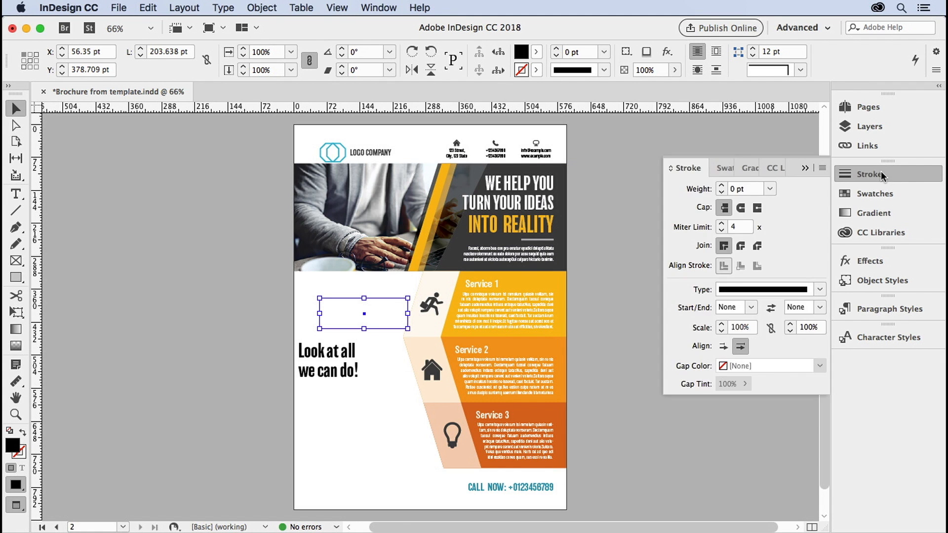
# Step: Give the line a [None] fill and a [Black] 1 pt stroke via the Swatches panel
pyautogui.click(875, 194)
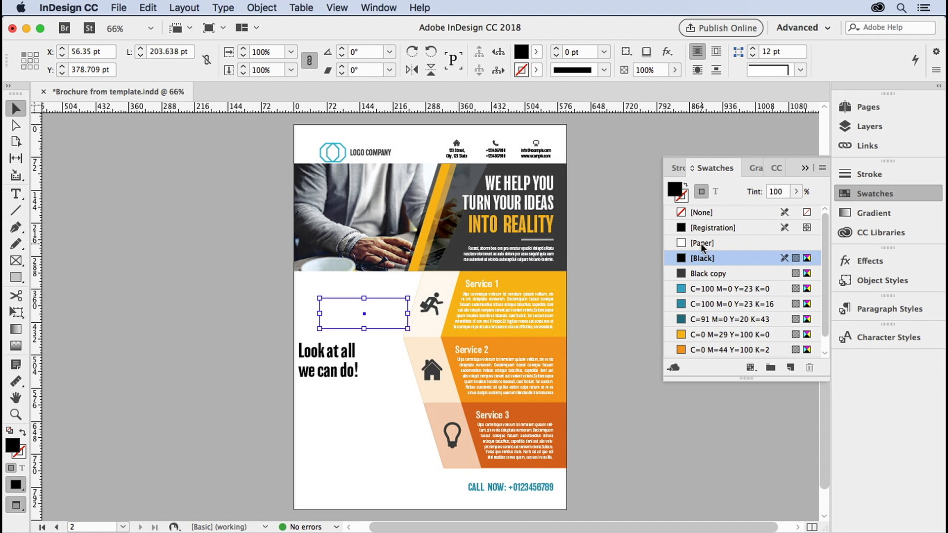
pyautogui.click(701, 212)
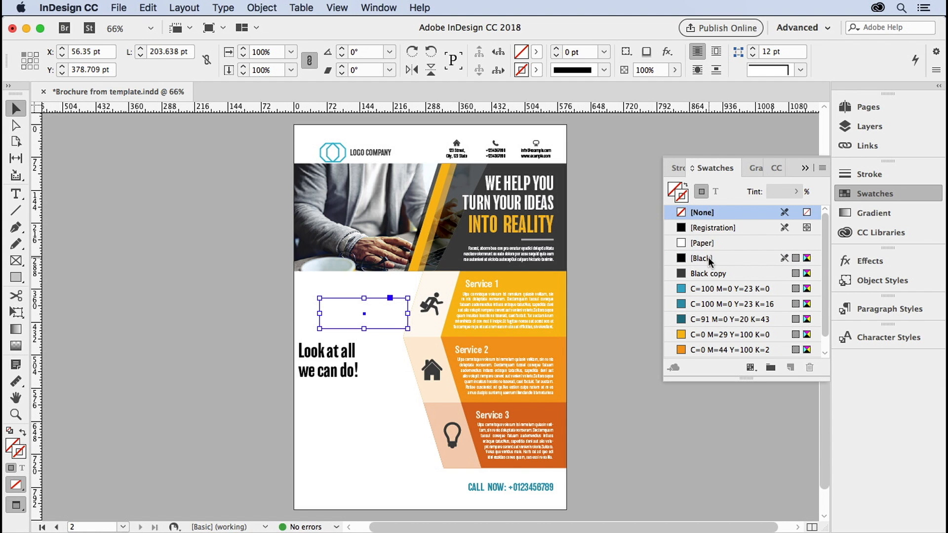
pyautogui.click(702, 258)
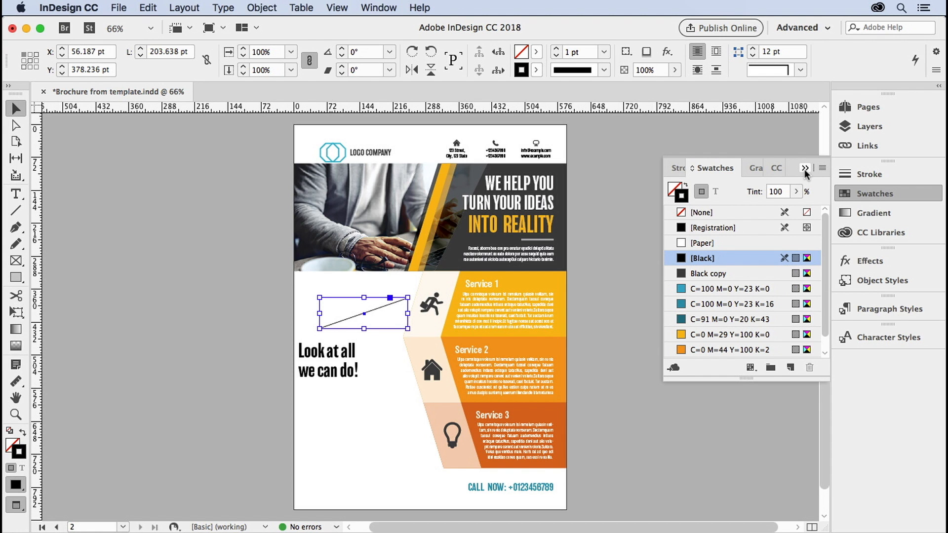
pyautogui.click(804, 168)
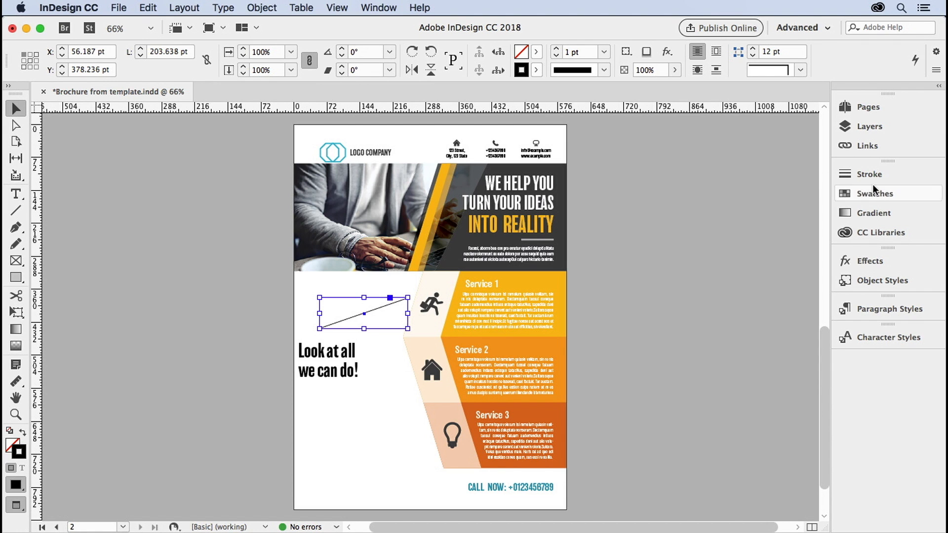
pyautogui.click(870, 174)
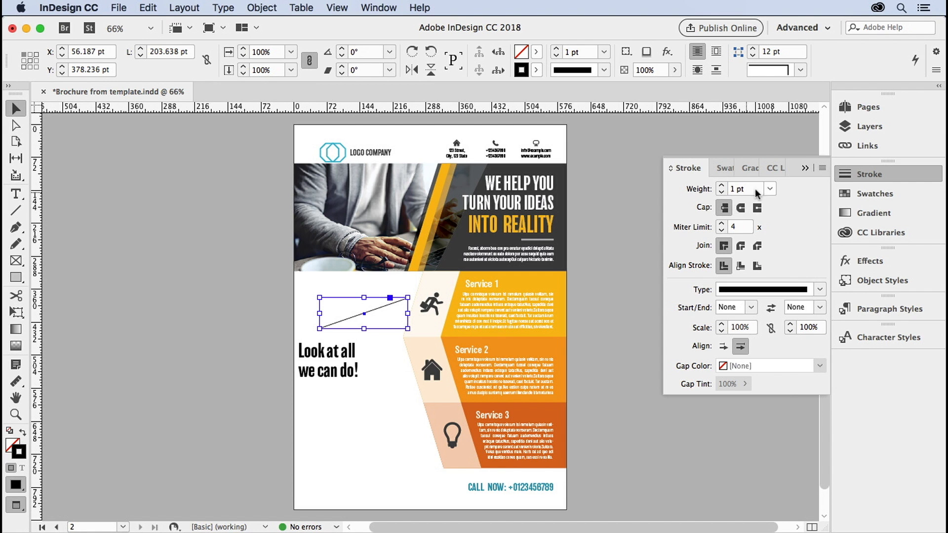
# Step: Set the stroke to 2 pt with a Square start and an arrowhead end
pyautogui.click(721, 185)
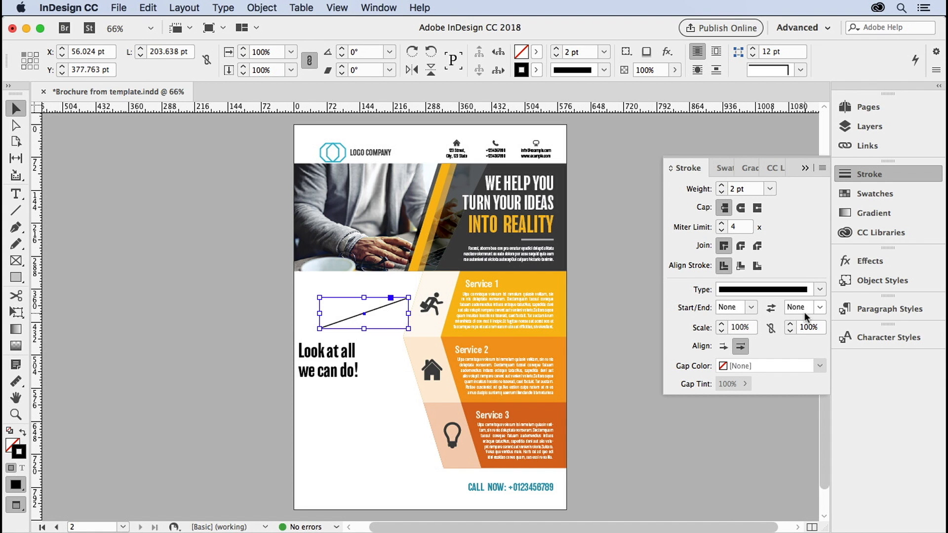
pyautogui.click(750, 307)
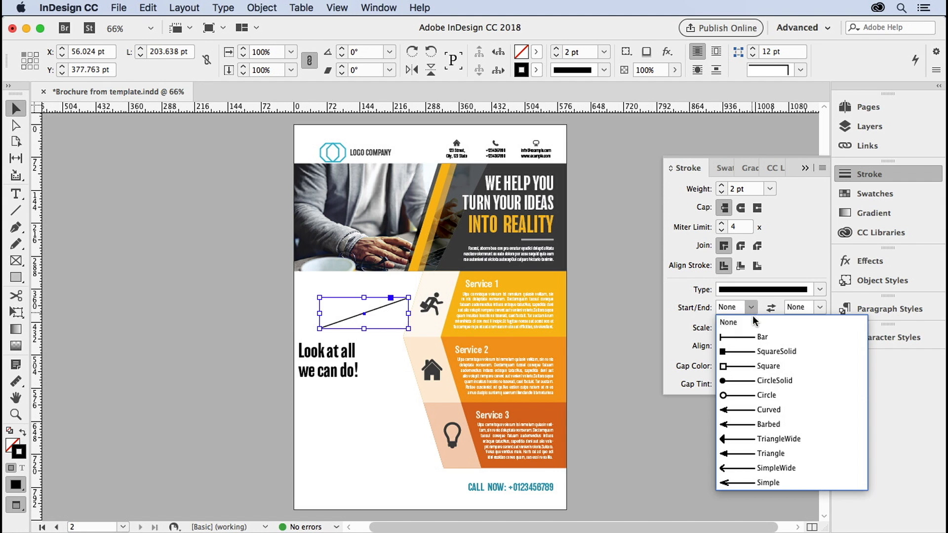
pyautogui.click(763, 337)
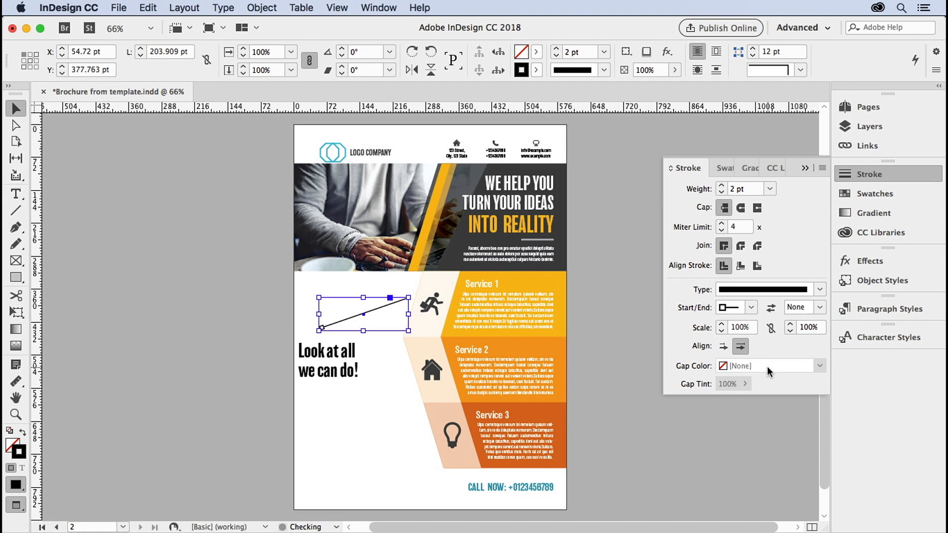
pyautogui.click(819, 307)
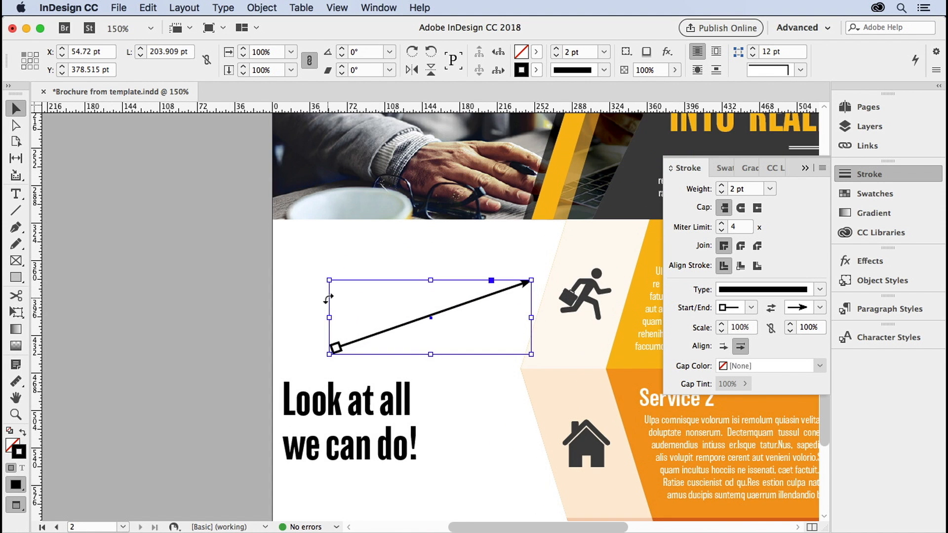
pyautogui.moveTo(417, 336)
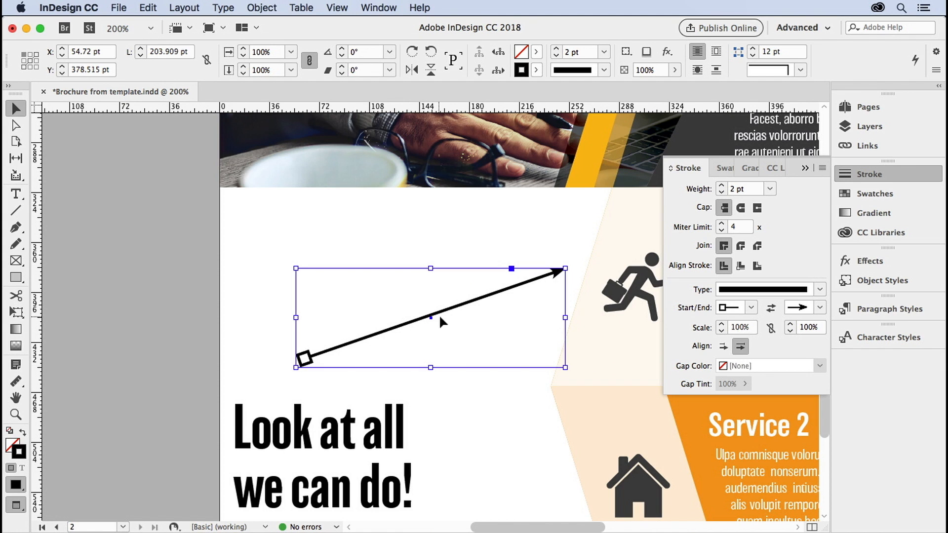
pyautogui.moveTo(500, 310)
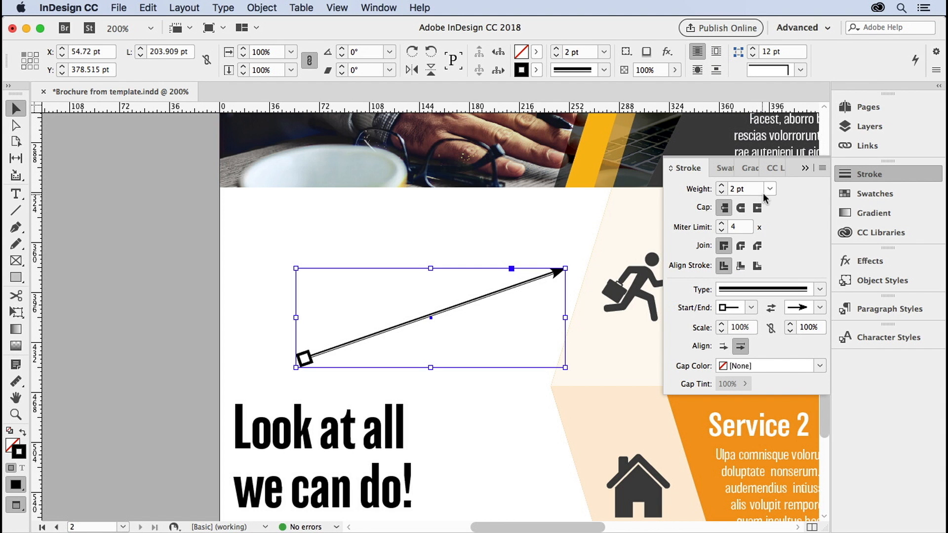
# Step: Raise the stroke weight to 4 pt, keeping the square start and arrowhead end
pyautogui.click(770, 189)
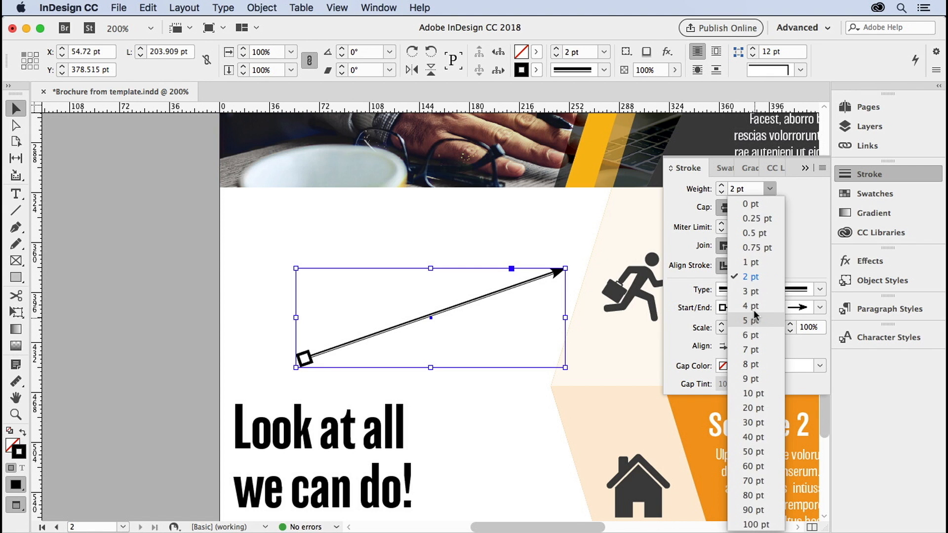
pyautogui.click(750, 306)
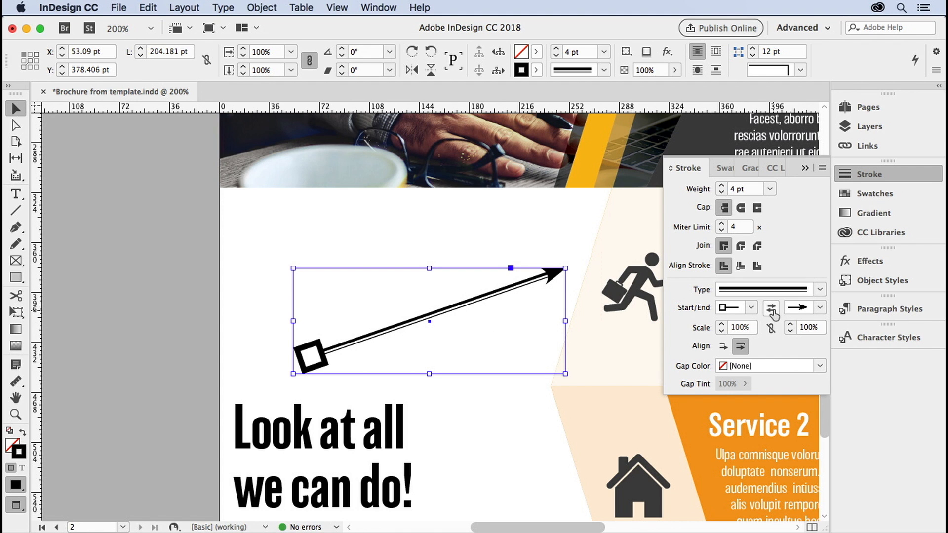
pyautogui.click(770, 307)
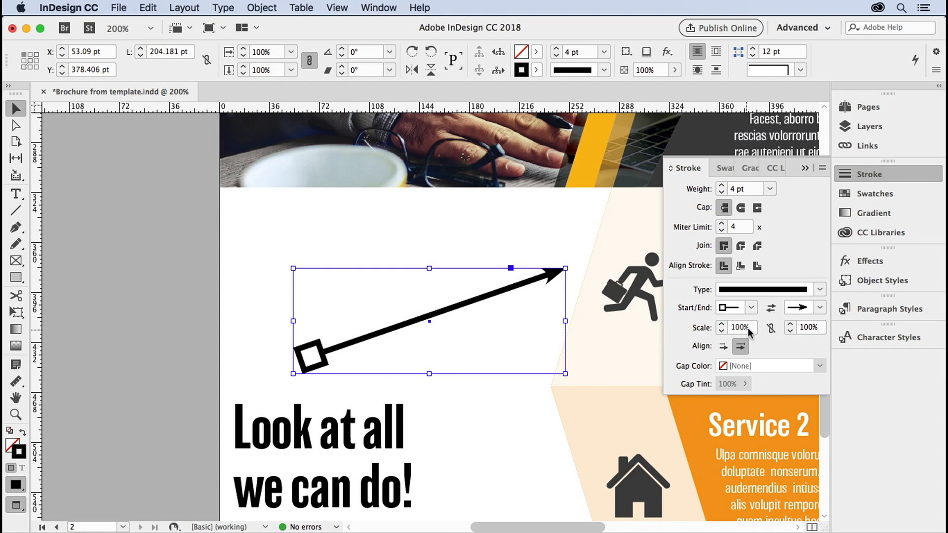
# Step: Scale the start square down to 50%, leaving the end arrowhead at 100%
pyautogui.write('10')
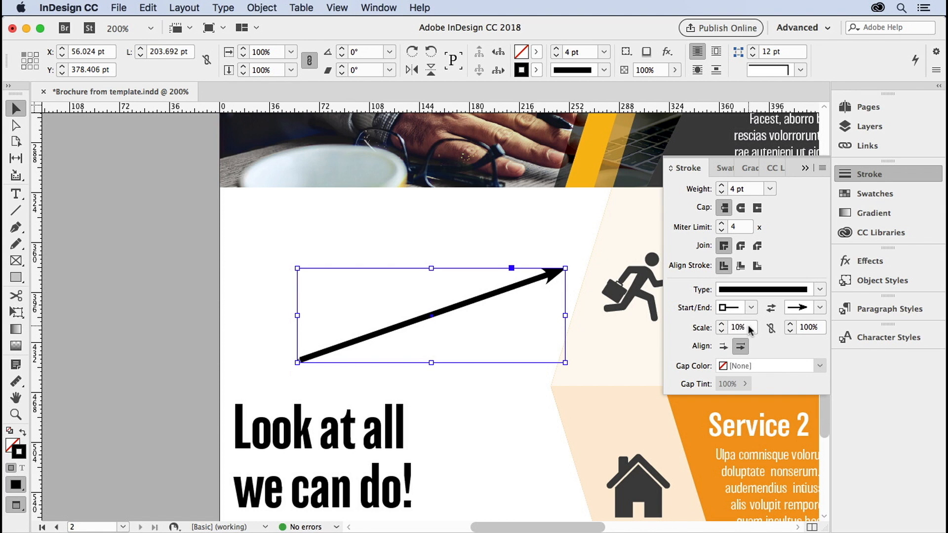
pyautogui.click(736, 327)
pyautogui.write('50')
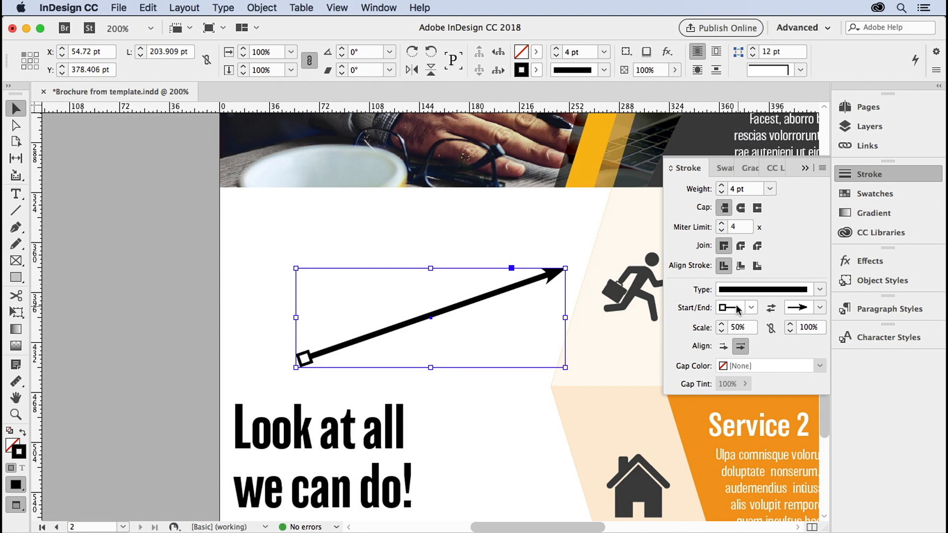
pyautogui.moveTo(819, 309)
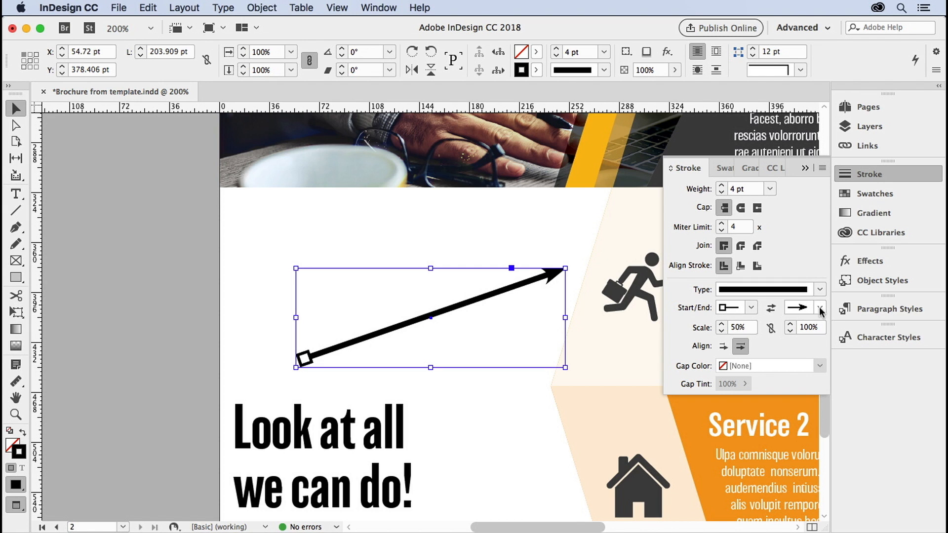
pyautogui.moveTo(813, 329)
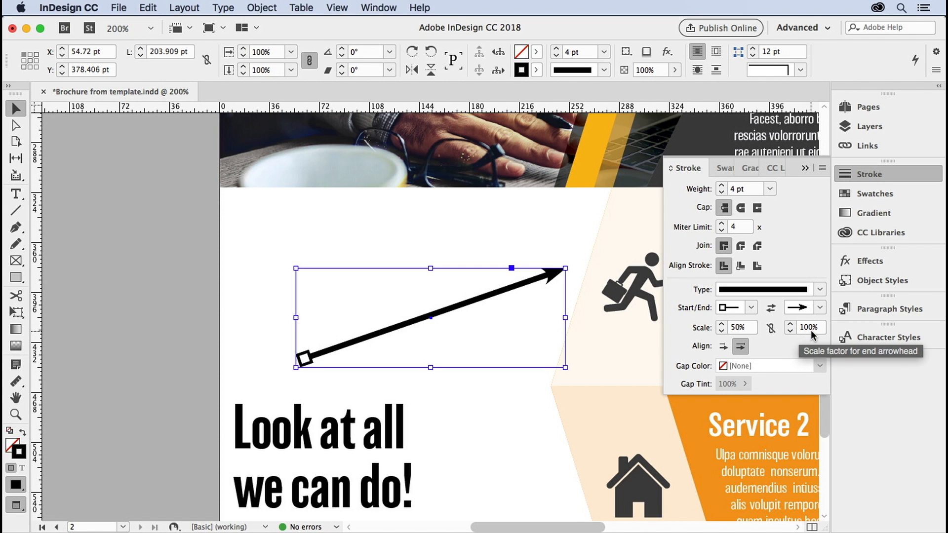
pyautogui.moveTo(770, 329)
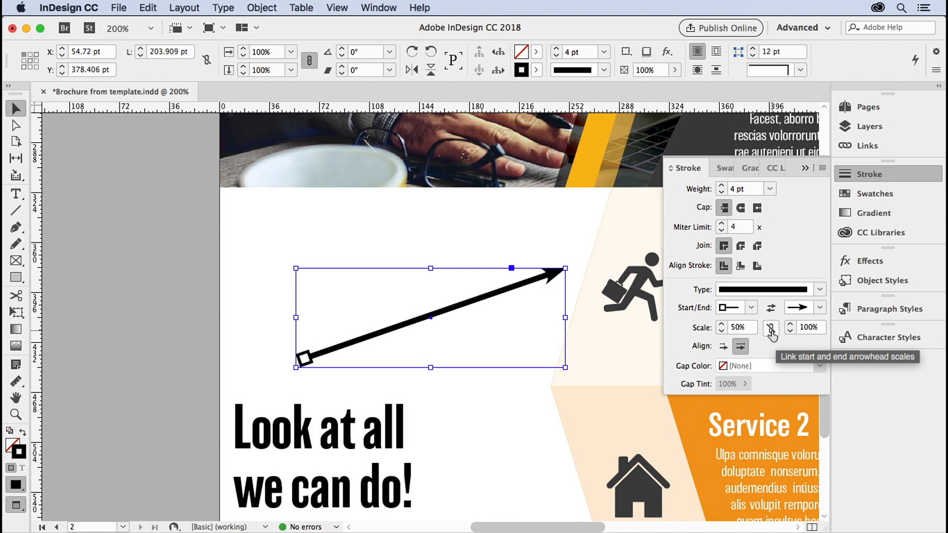